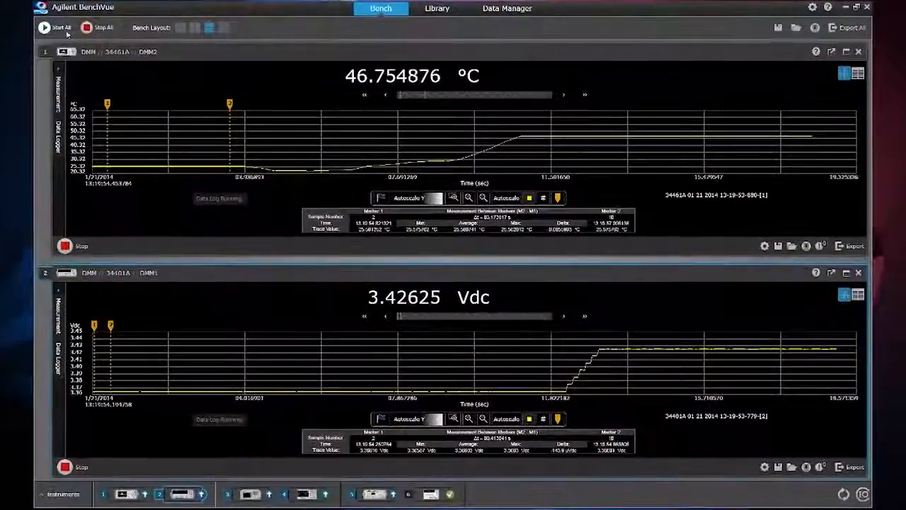
- Stop all running data logs and export the logged readings to Microsoft Excel
{"action": "left_click", "coordinate": [827, 34]}
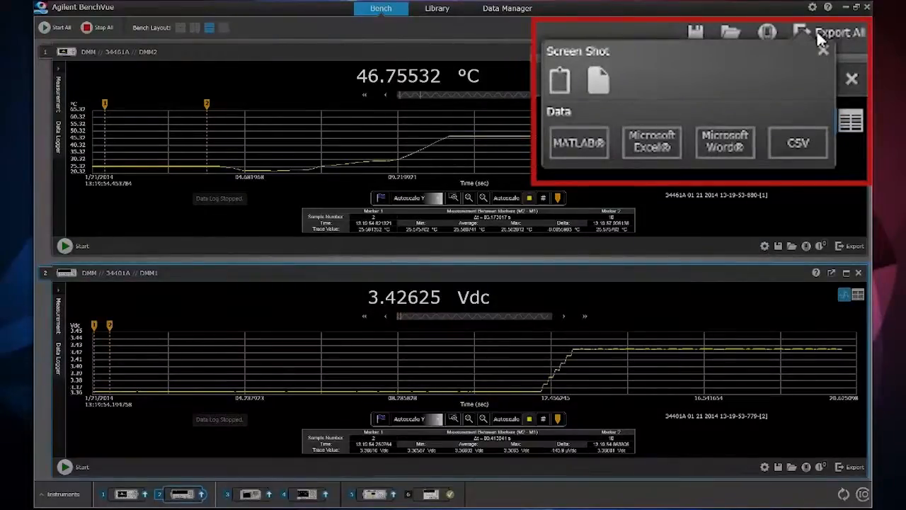
{"action": "mouse_move", "coordinate": [643, 144]}
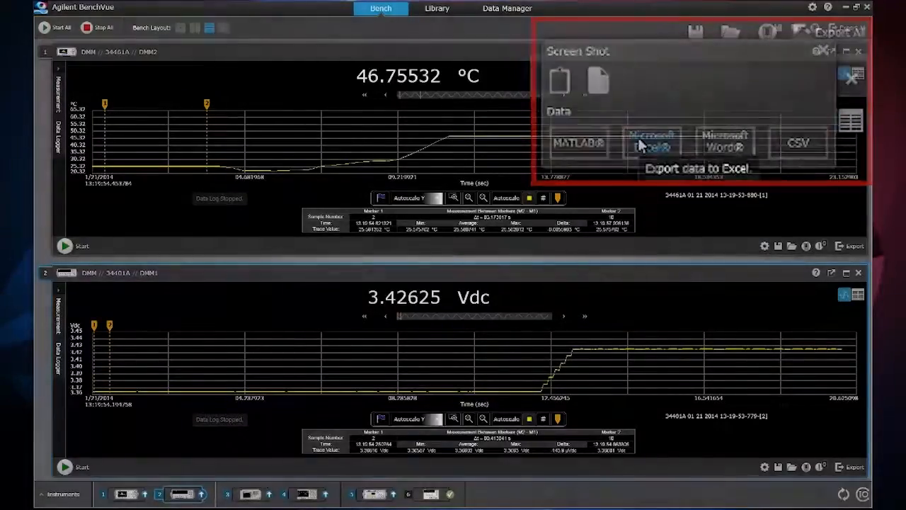
{"action": "left_click", "coordinate": [651, 142]}
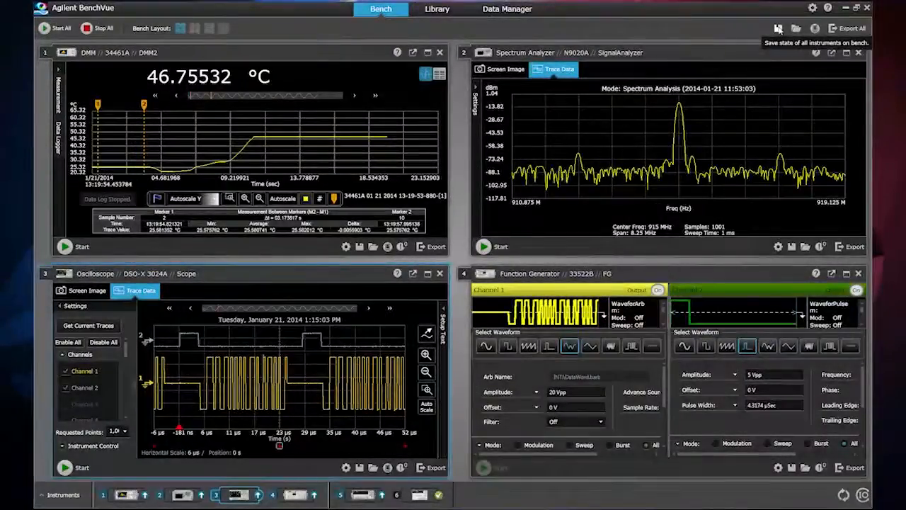
- Save the state of all bench instruments to a bench state file
{"action": "left_click", "coordinate": [776, 29]}
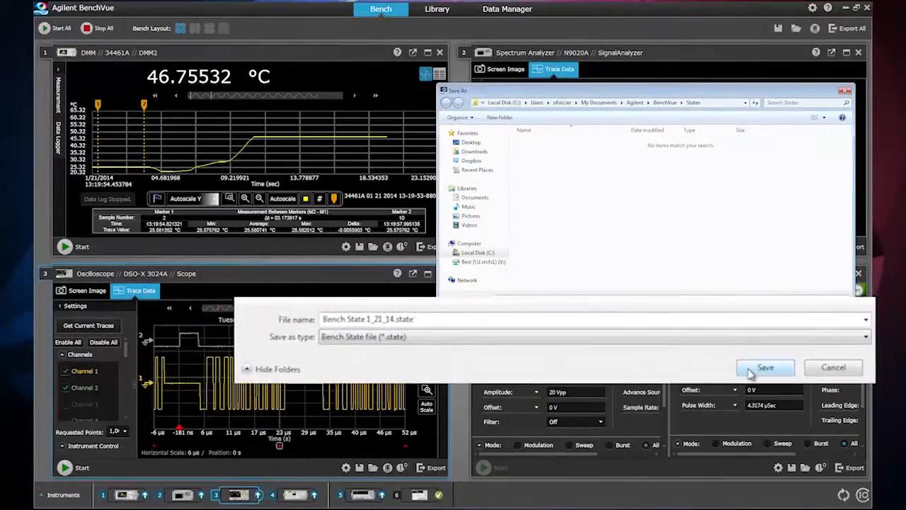
{"action": "left_click", "coordinate": [430, 8]}
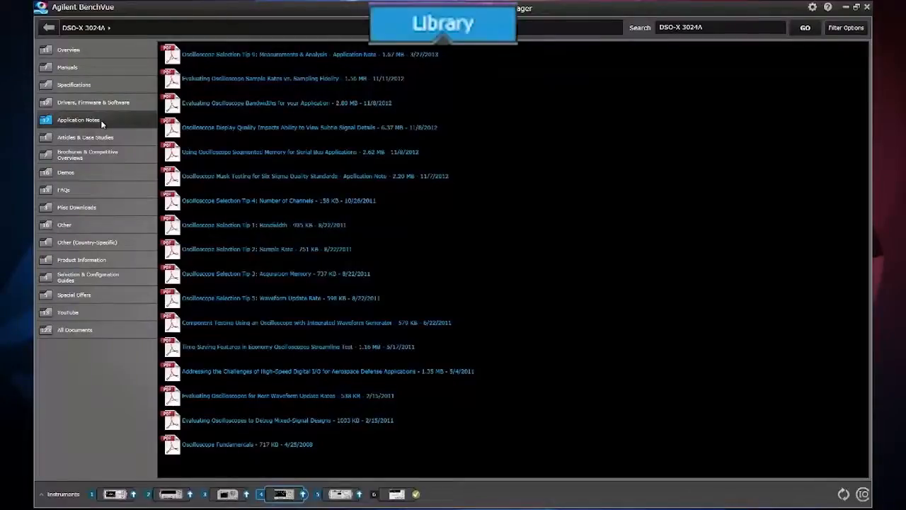